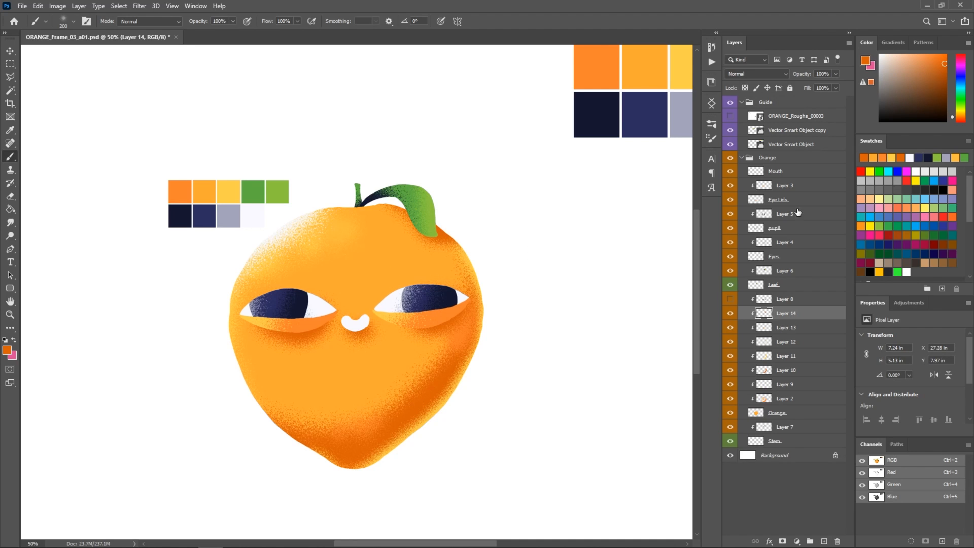
Create Layer 15 and position it just below Layer 3 in the Orange group
left_click(783, 185)
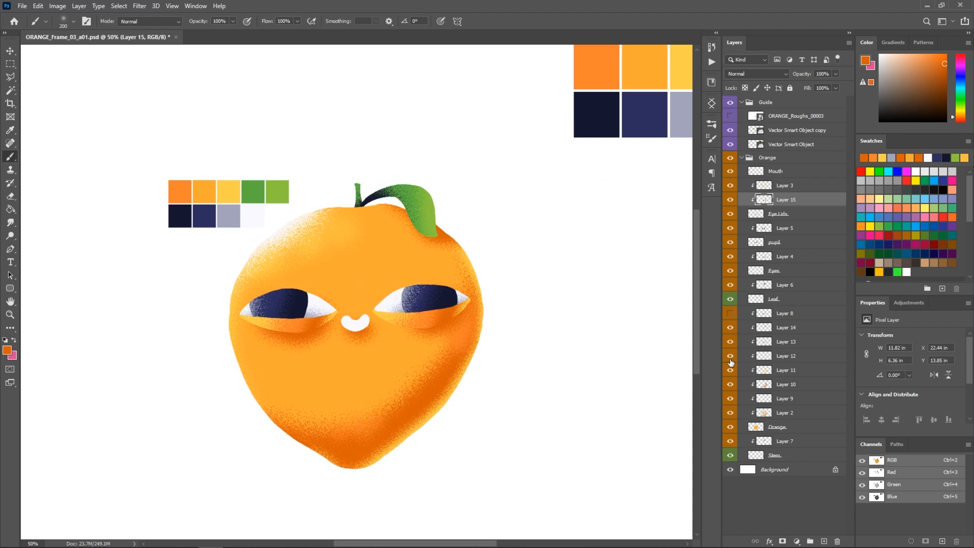
left_click(785, 355)
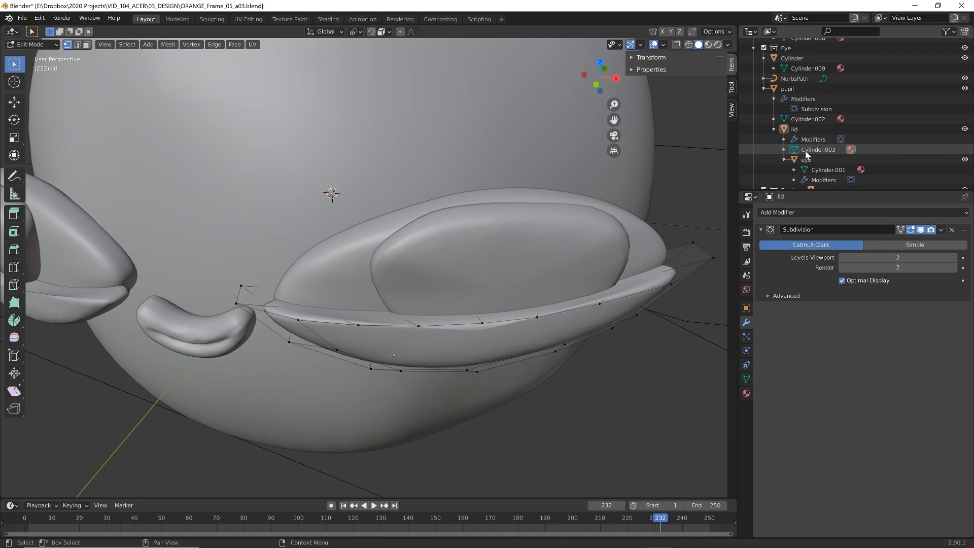
Reshape the subdivided eyelid mesh so it wraps beneath the orange's eye
left_click(786, 88)
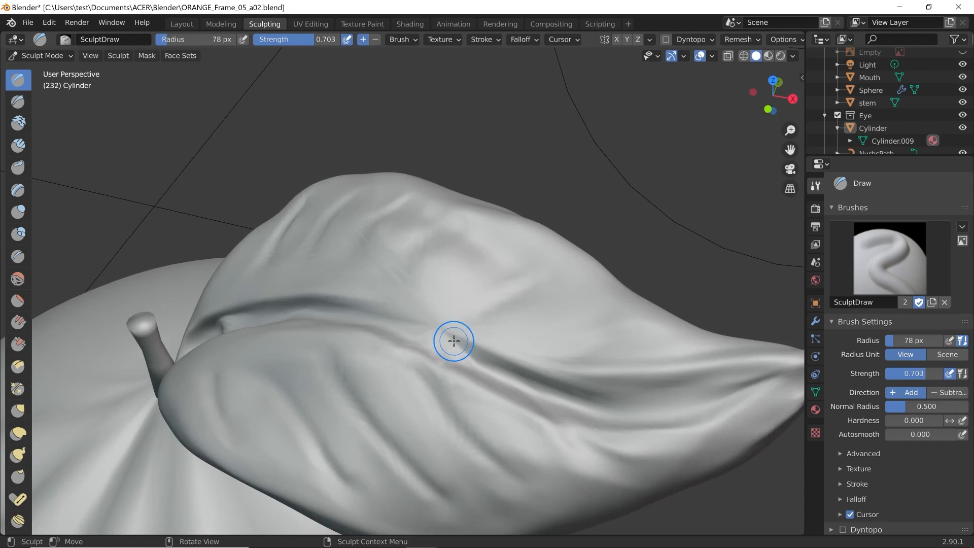
mouse_move(414, 340)
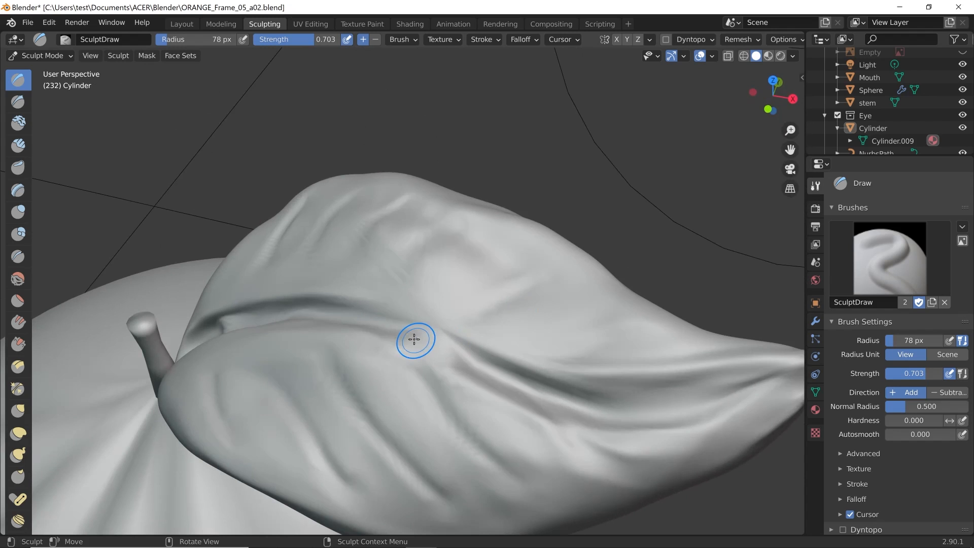
Paint vein creases into the leaf with the Draw brush, then return to the orange body
left_click(414, 340)
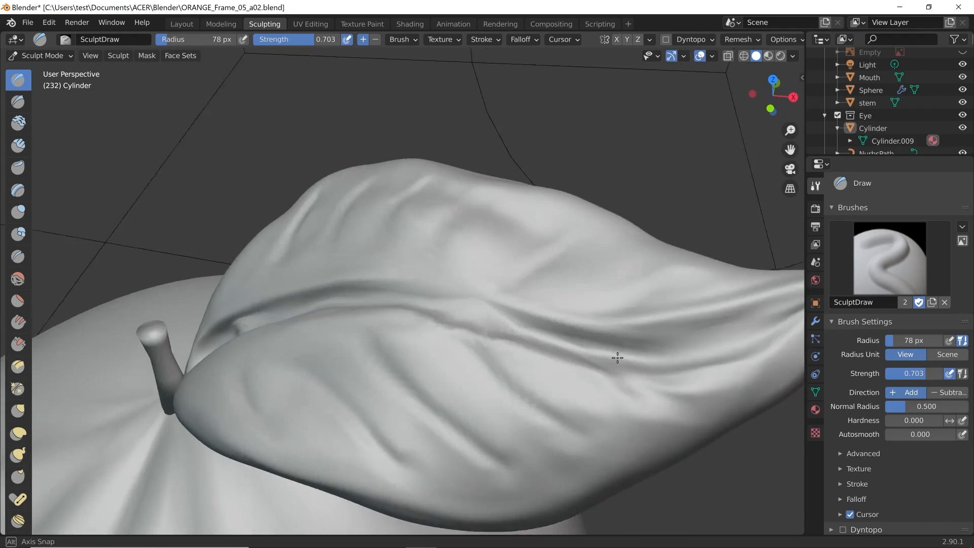
left_click(180, 24)
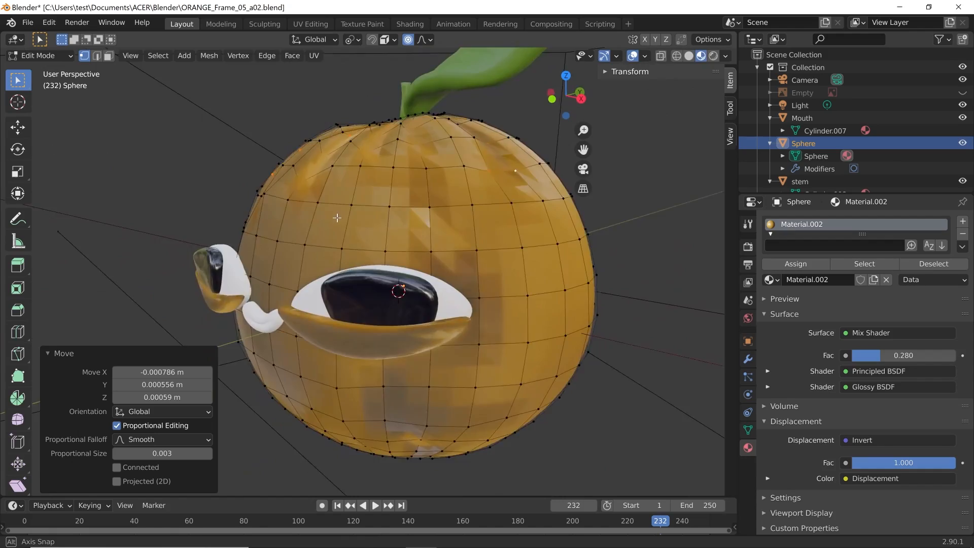
Switch to Rendered shading and view Material.002's Voronoi displacement node tree
left_click(712, 55)
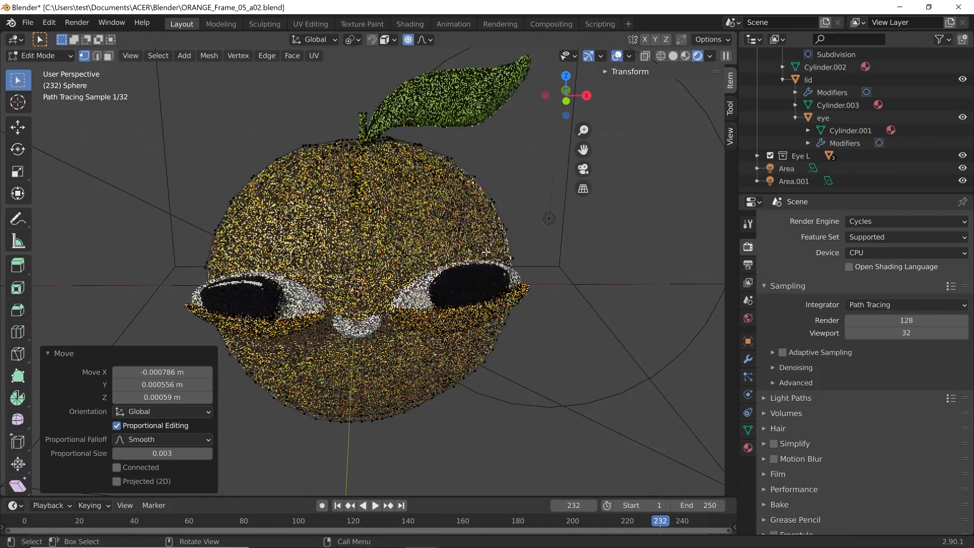
left_click(409, 23)
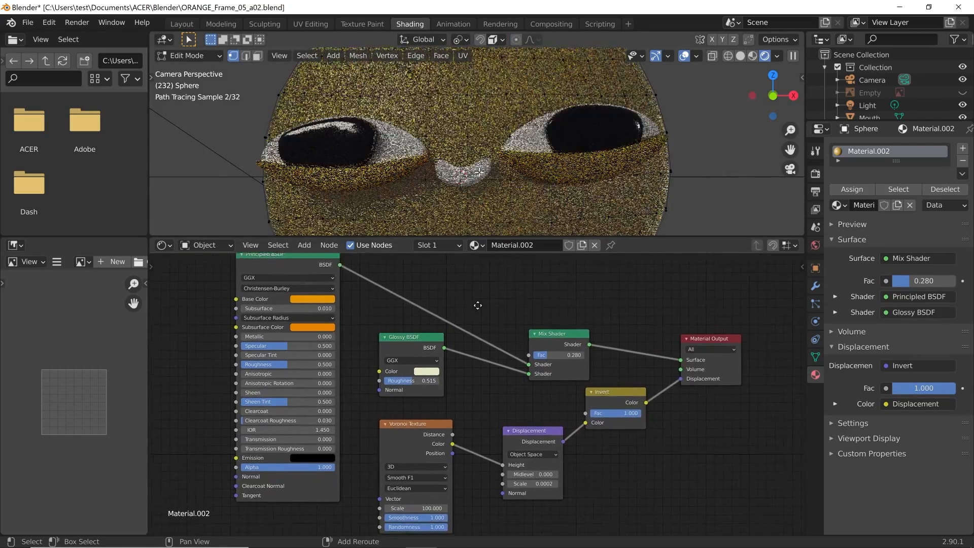